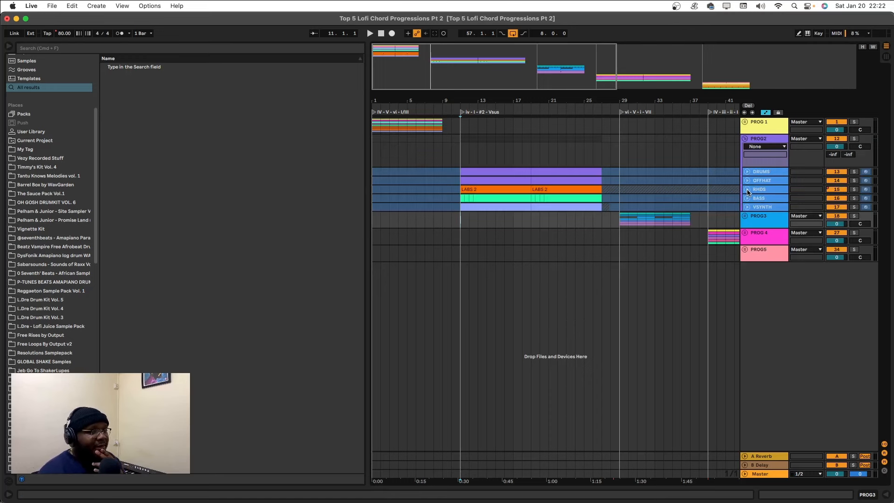
# Step: Unfold the RHDS track, start playback, and open the LABS 2 chord clip's notes in the piano roll
pyautogui.click(747, 189)
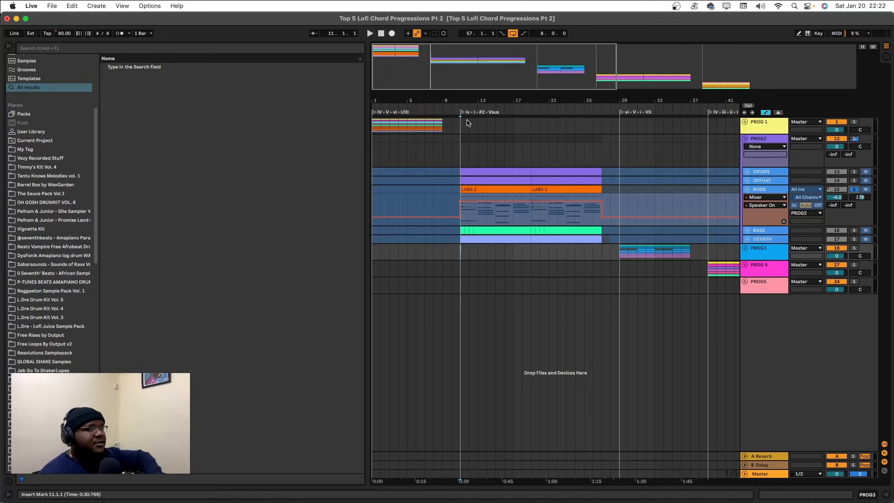
pyautogui.click(371, 33)
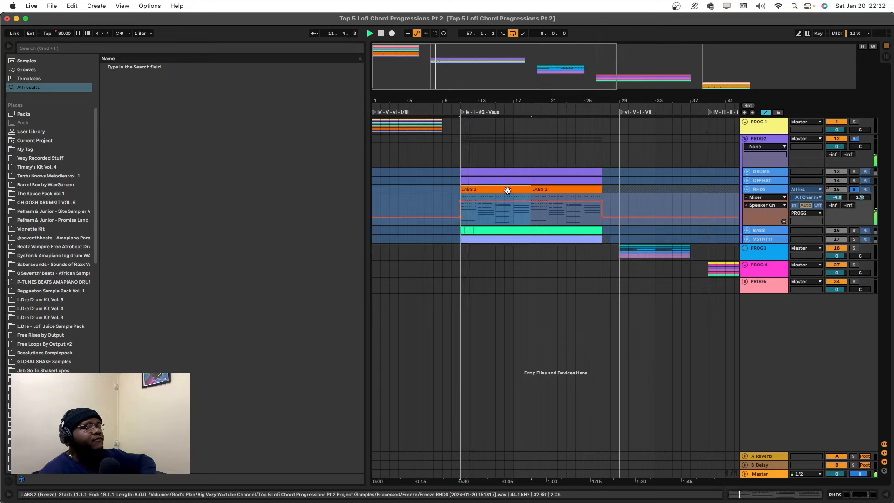
pyautogui.doubleClick(508, 189)
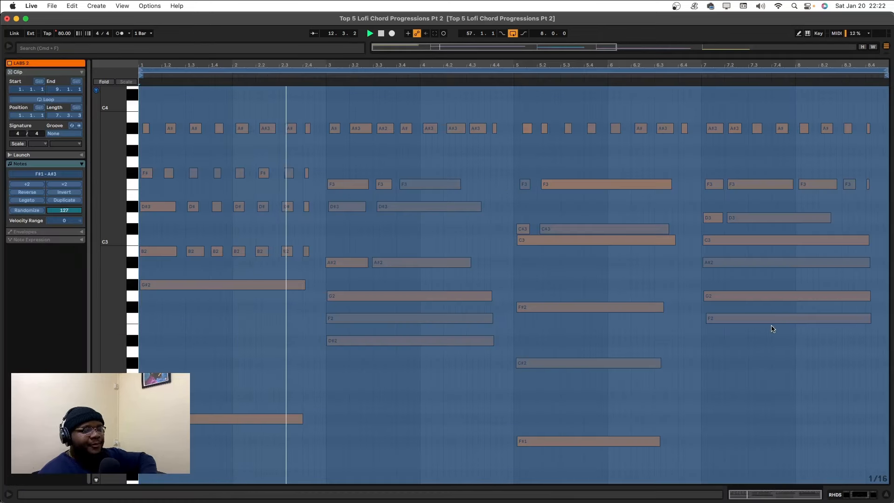